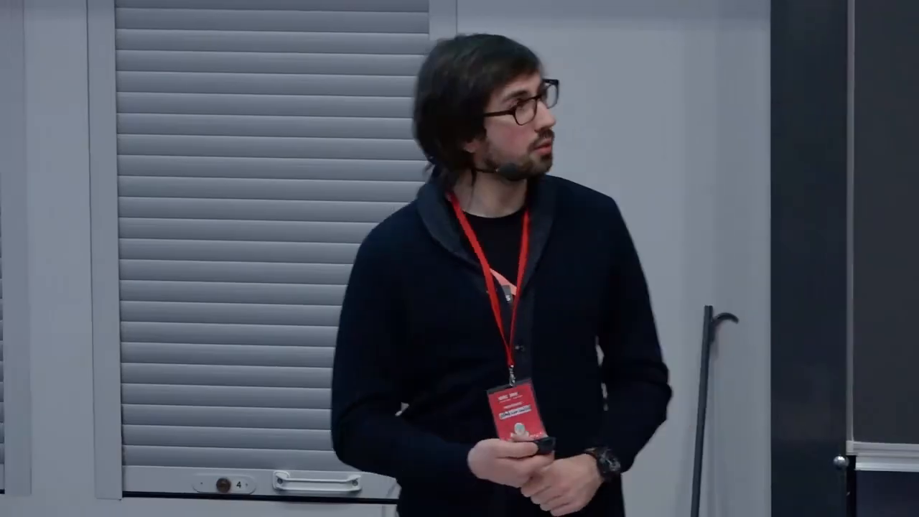
Run test.rb with Collecting Type Info from the editor context menu, finishing with exit code 0.
key(Right)
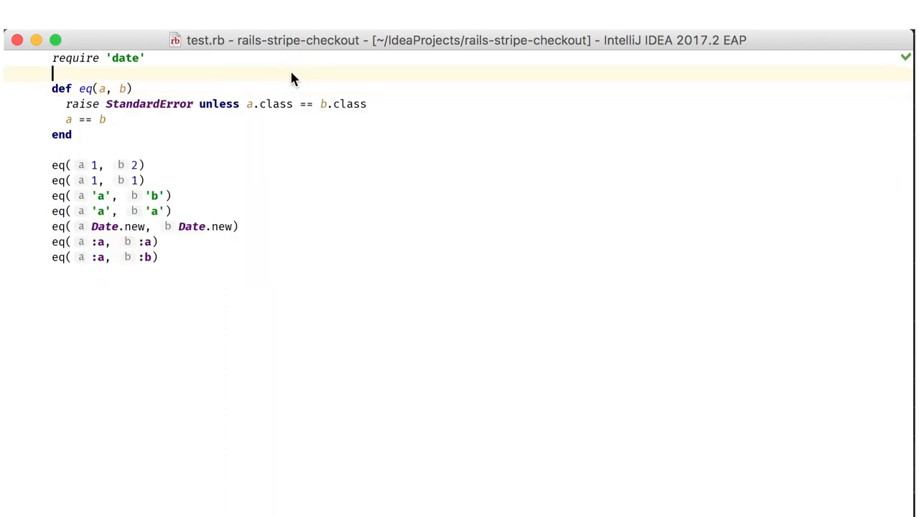
right_click(290, 79)
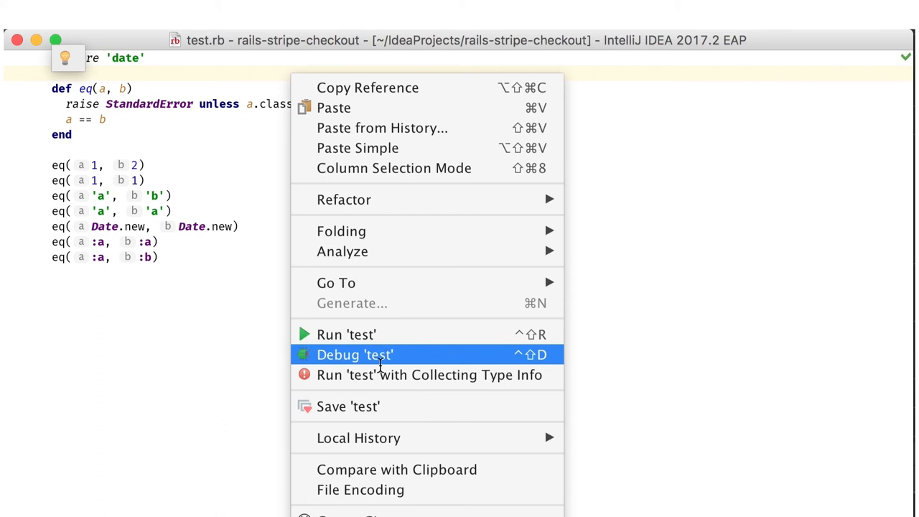
click(346, 333)
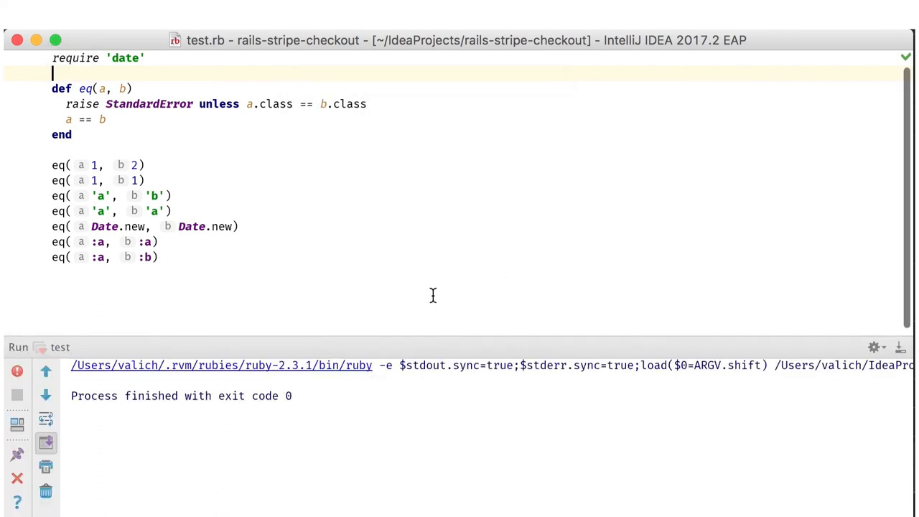
mouse_move(115, 106)
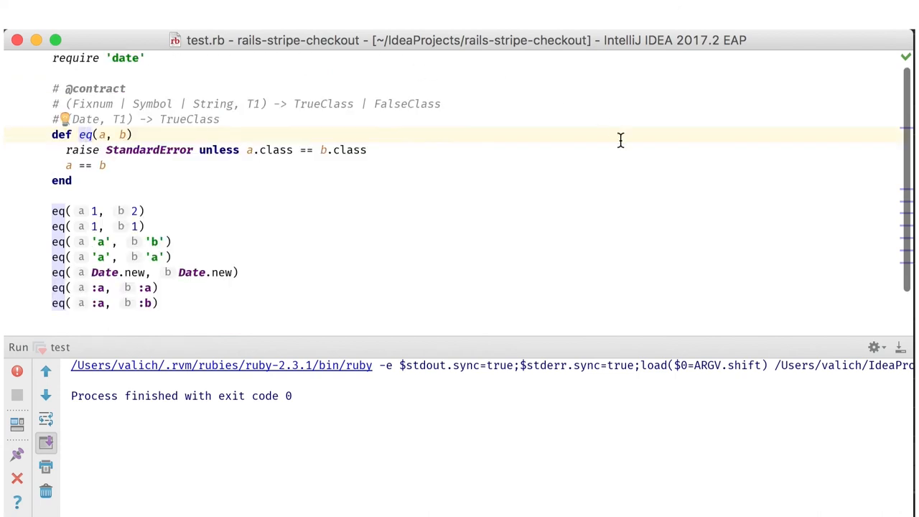
mouse_move(511, 95)
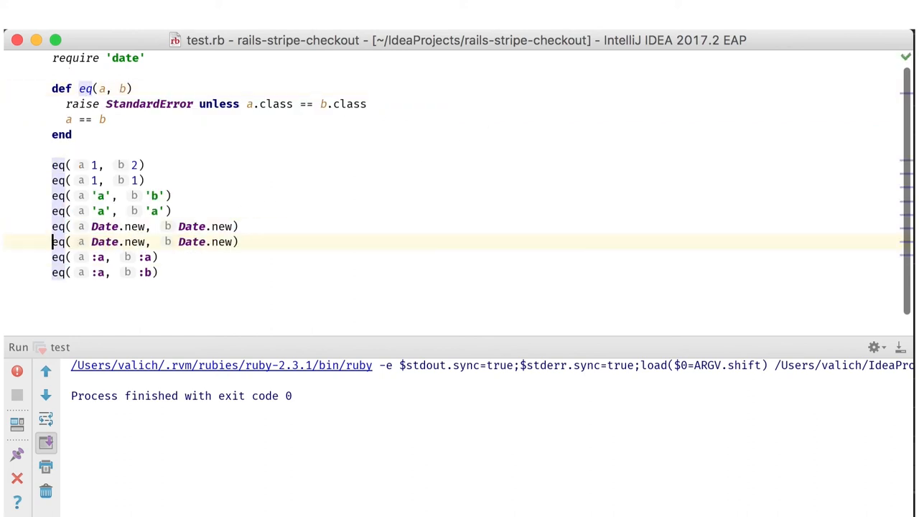
text(+ 1)
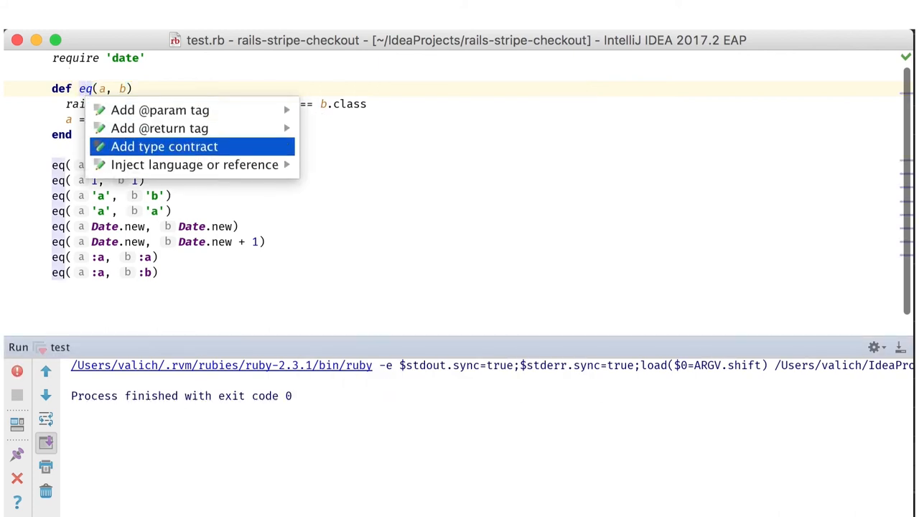
click(163, 146)
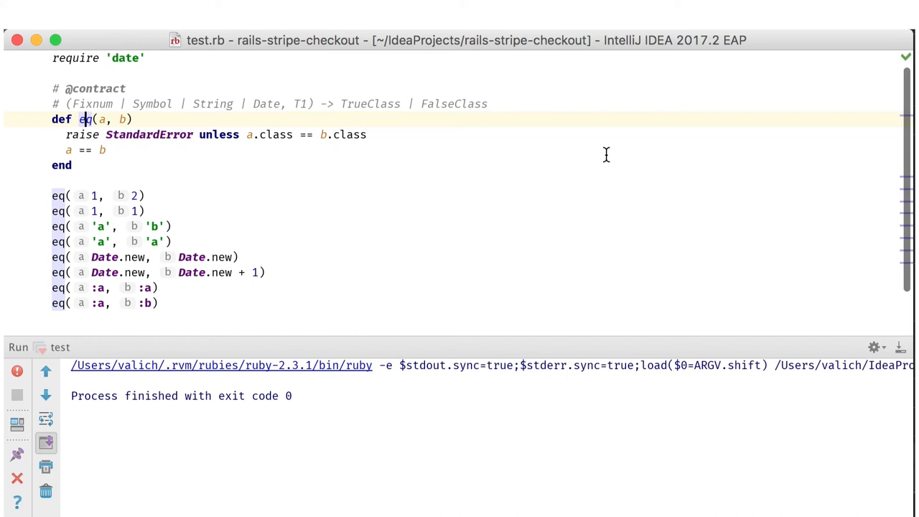
mouse_move(626, 155)
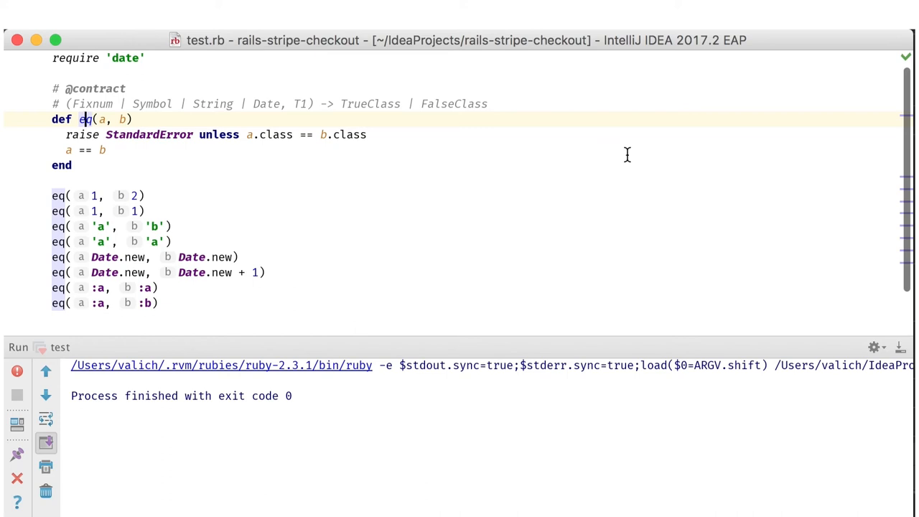